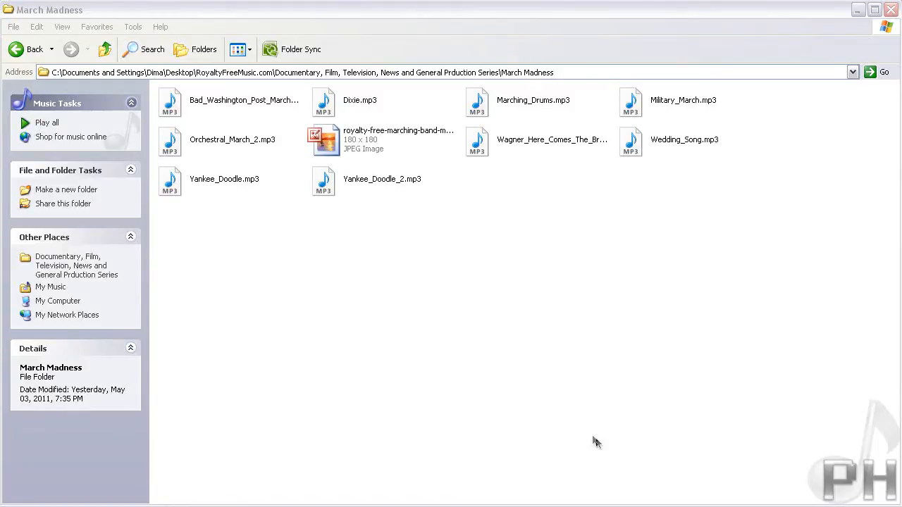
mouse_move(476, 428)
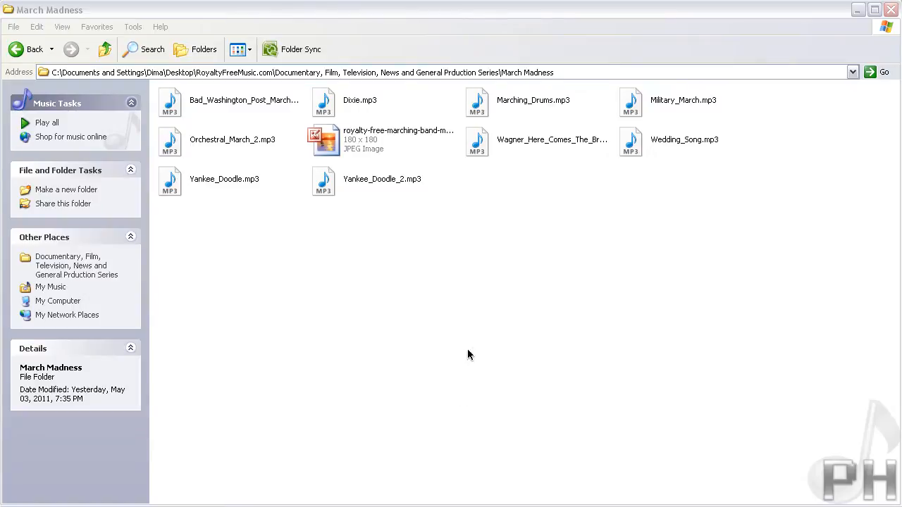
mouse_move(464, 369)
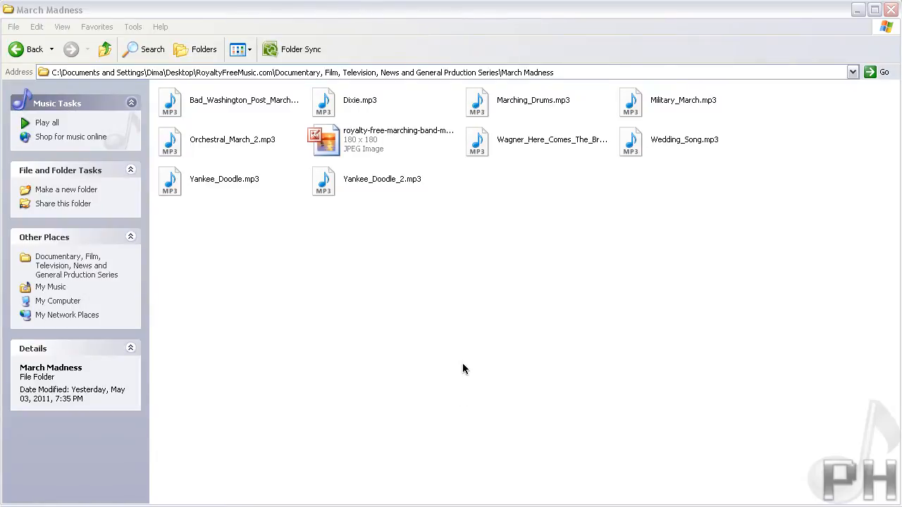
mouse_move(647, 352)
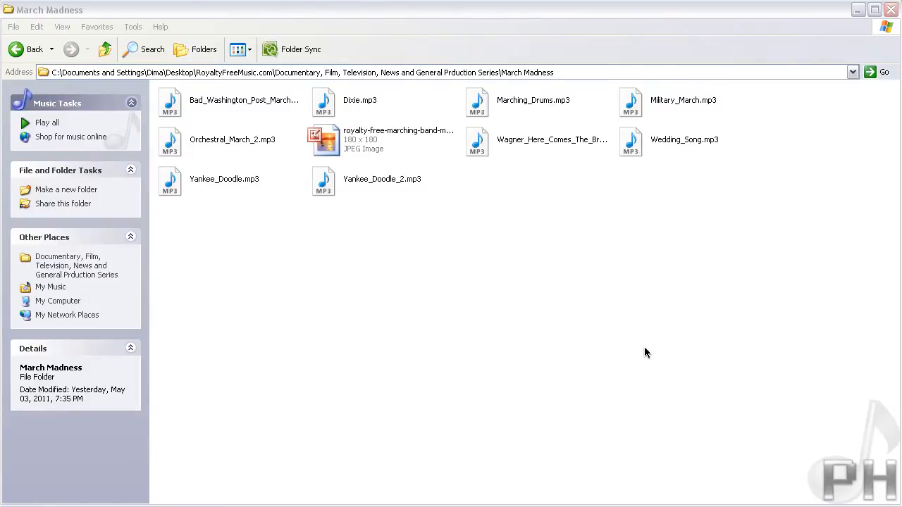
mouse_move(690, 342)
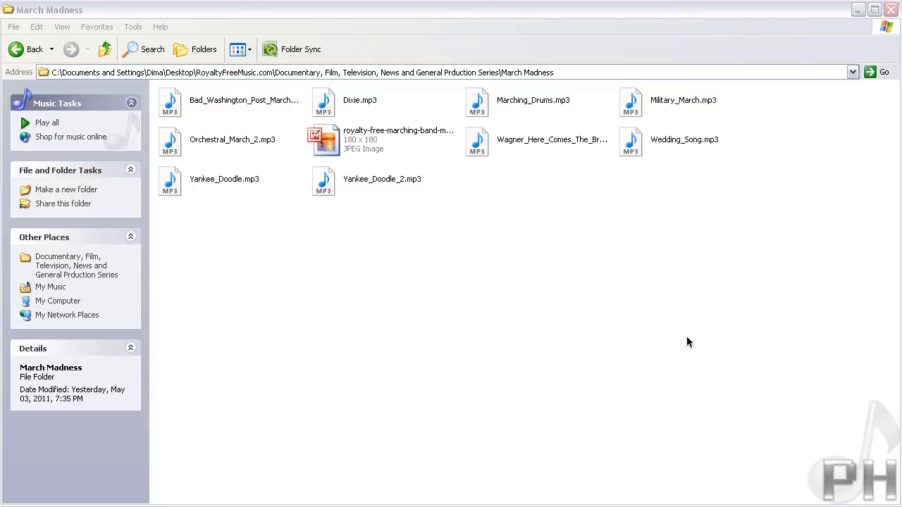
mouse_move(629, 291)
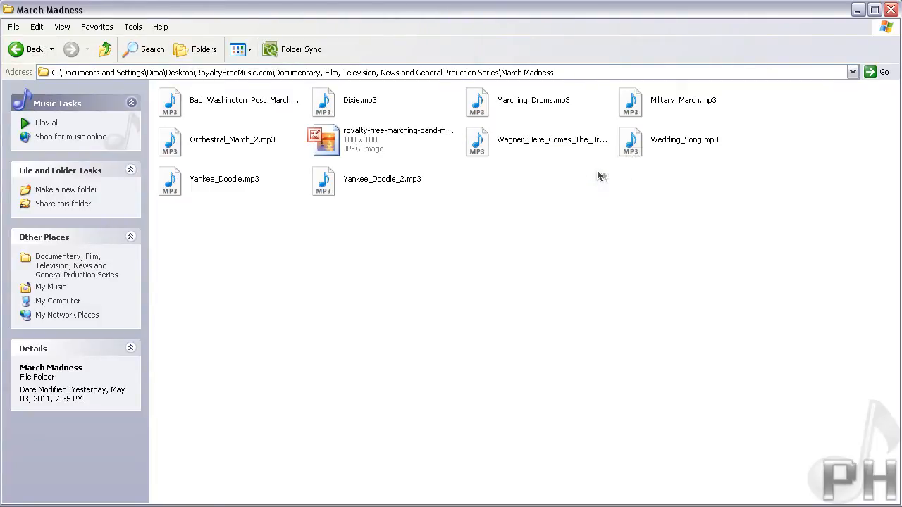
- Add all nine March Madness MP3 files to the Windows Media Player list
click(684, 139)
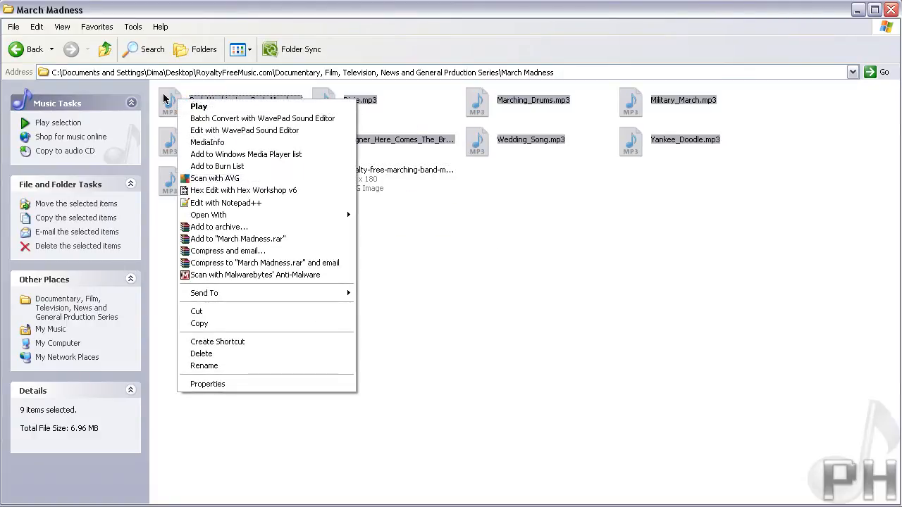
mouse_move(217, 166)
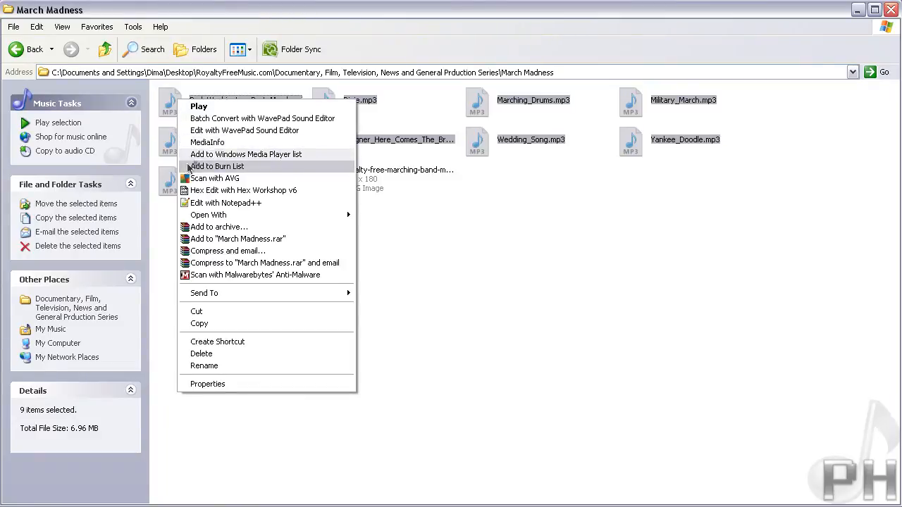
mouse_move(264, 154)
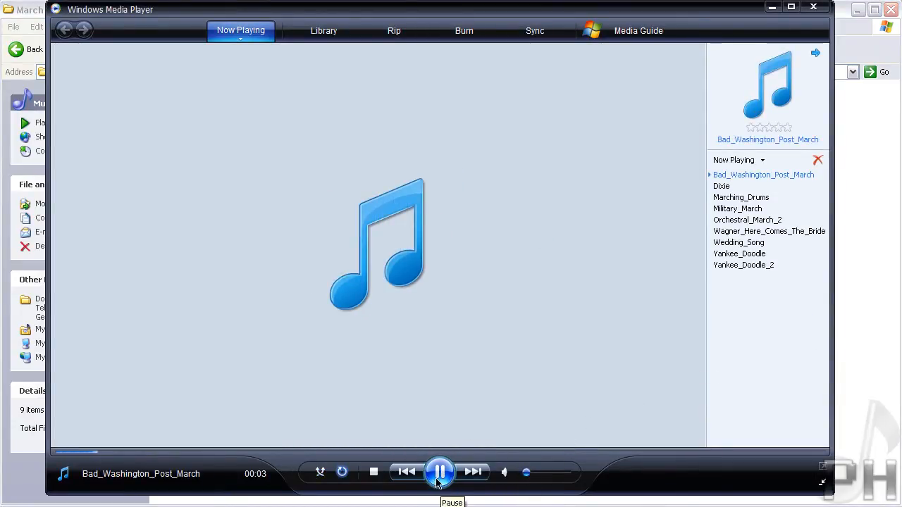
mouse_move(528, 336)
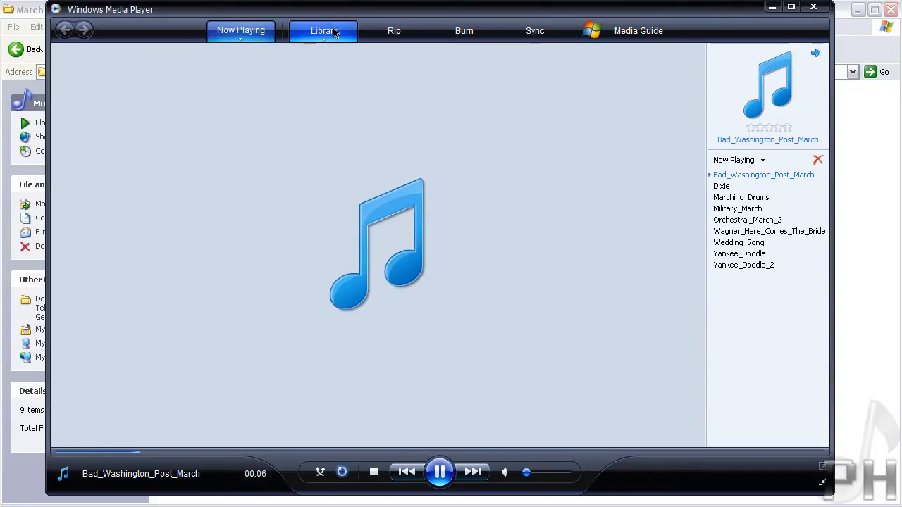
- Show the nine queued march tracks in the Library view and select them
click(324, 30)
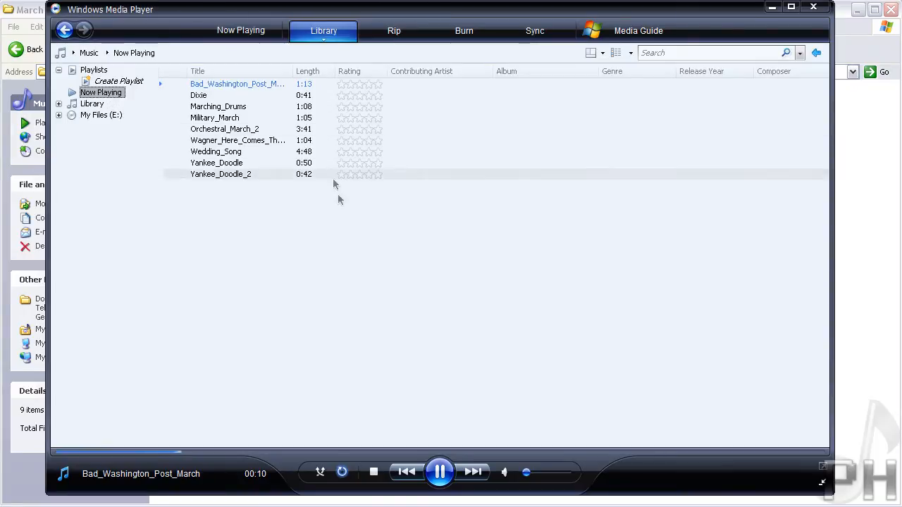
mouse_move(258, 151)
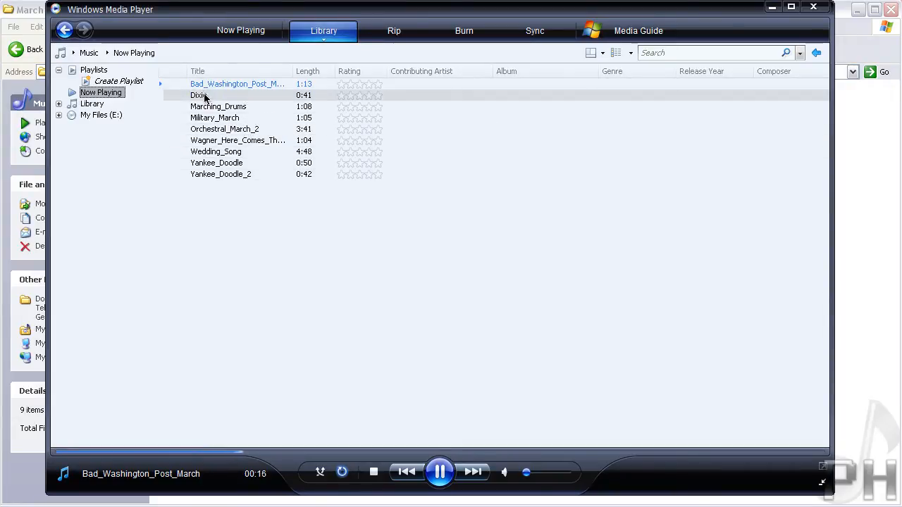
click(286, 234)
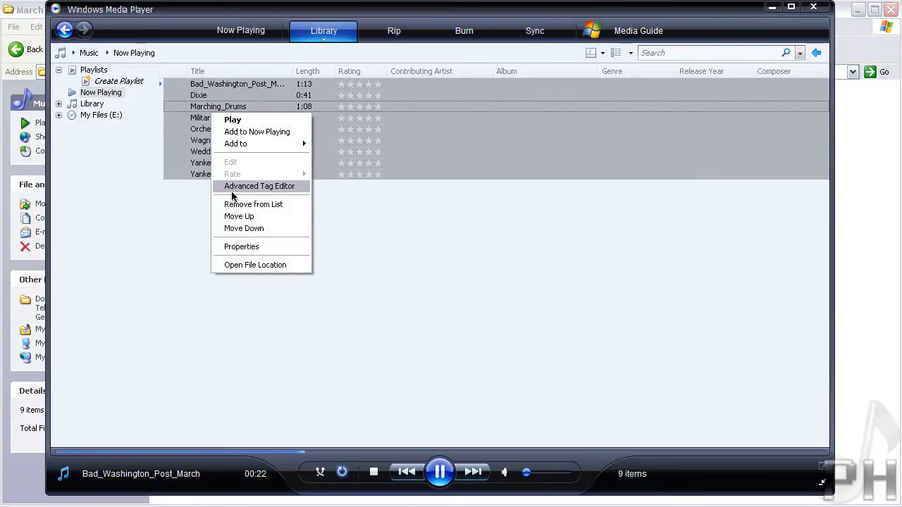
mouse_move(271, 192)
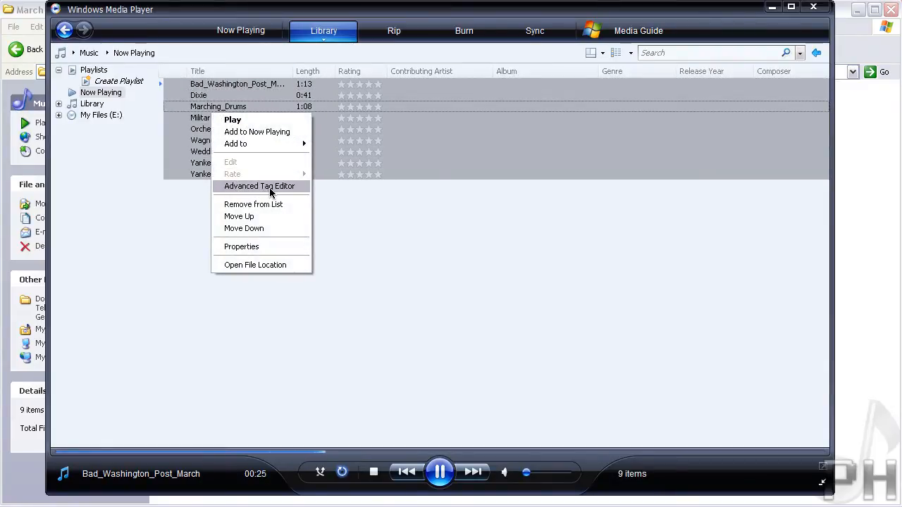
- Open the Advanced Tag Editor's Pictures tab and add a new picture
click(259, 186)
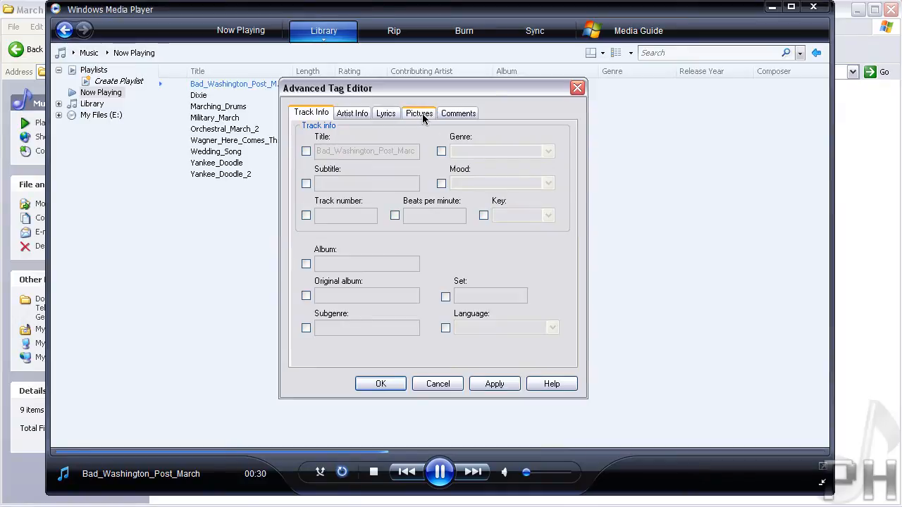
click(419, 113)
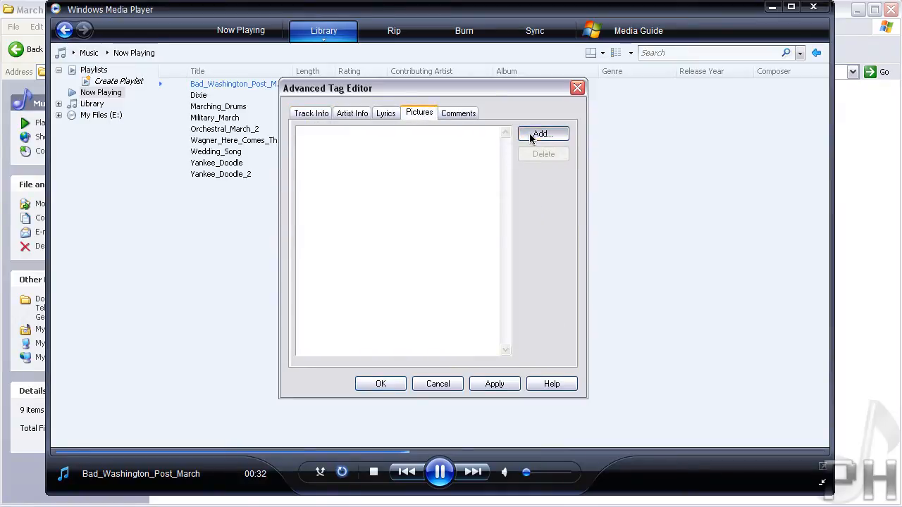
click(542, 134)
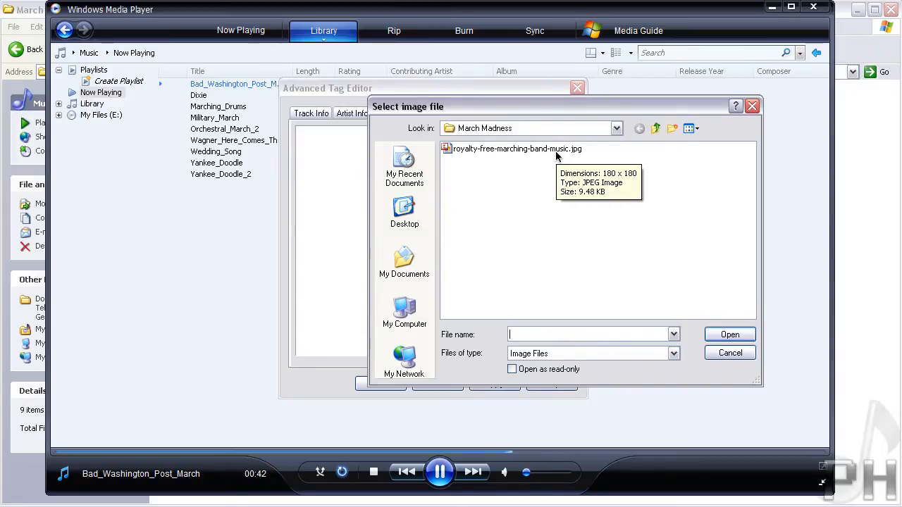
- Embed royalty-free-marching-band-music.jpg as cover art in the nine tracks and save
click(730, 334)
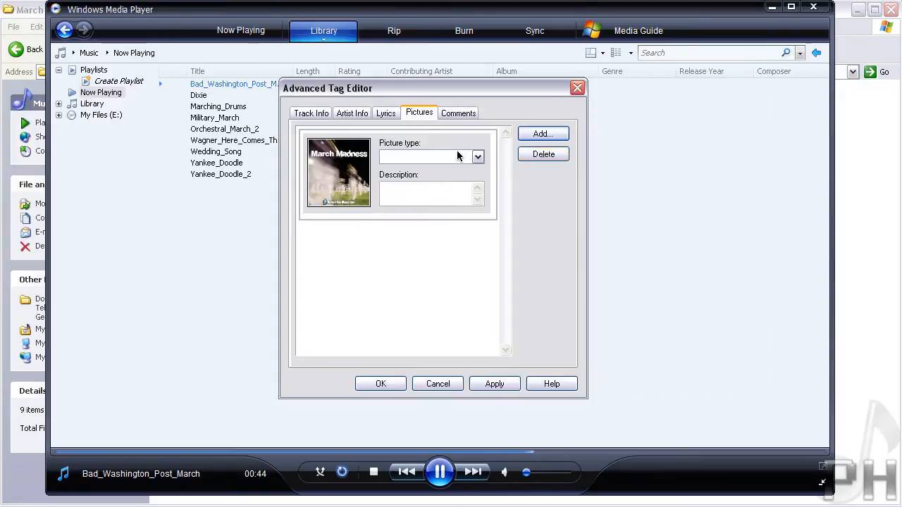
click(478, 157)
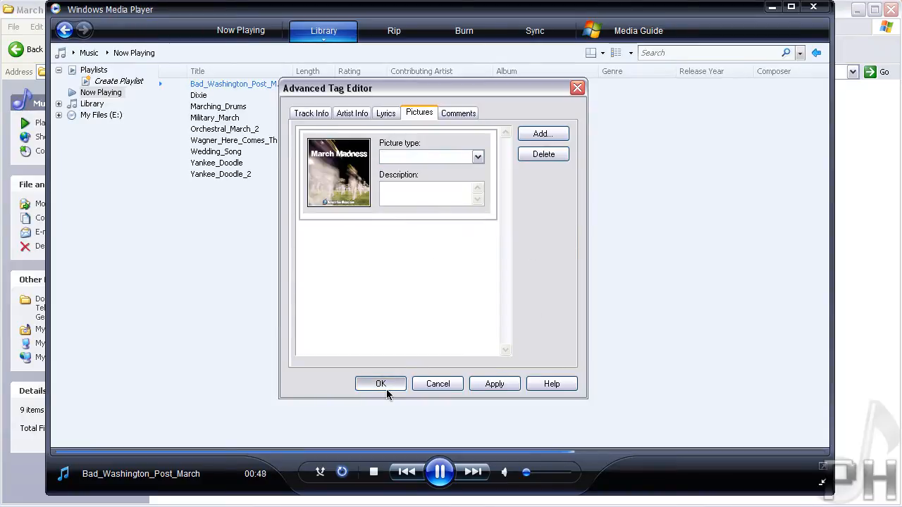
click(381, 383)
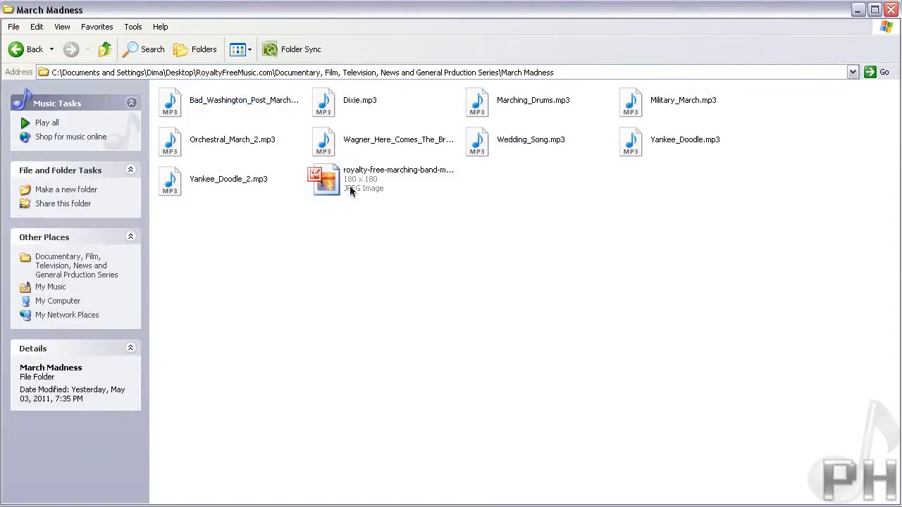
- Delete the marching band cover JPEG from the March Madness folder
right_click(324, 179)
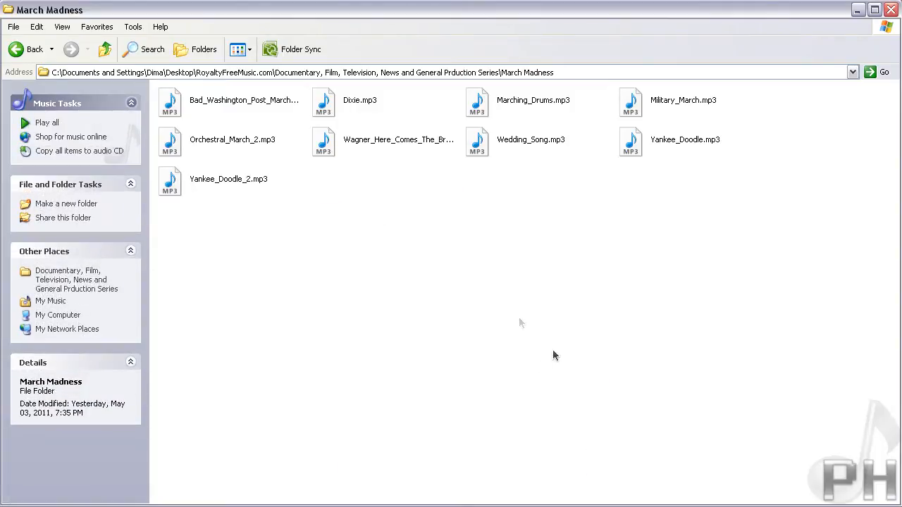
mouse_move(215, 105)
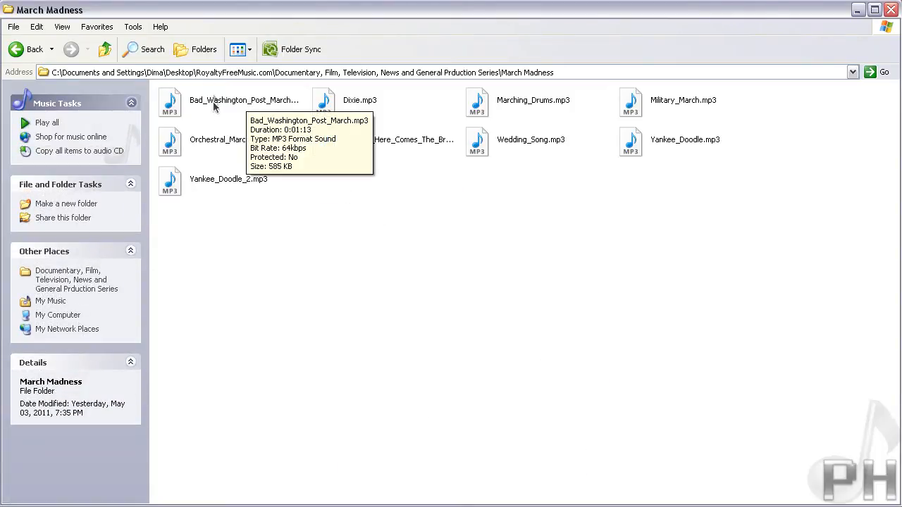
- Play Bad_Washington_Post_March.mp3 and view its embedded cover art in Now Playing
double_click(169, 101)
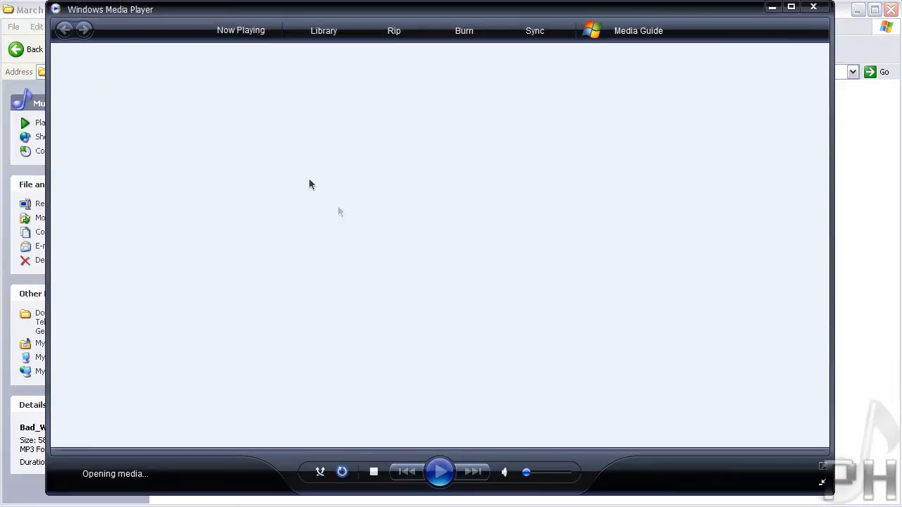
click(440, 472)
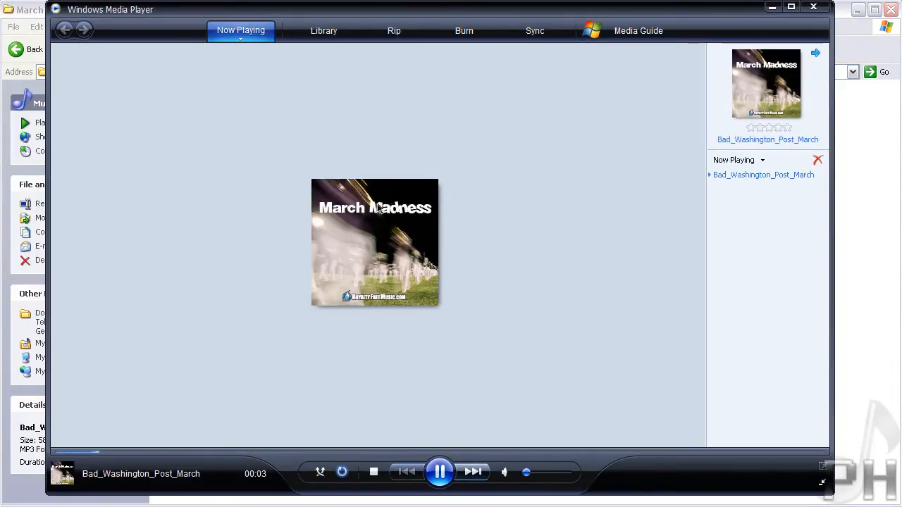
mouse_move(385, 226)
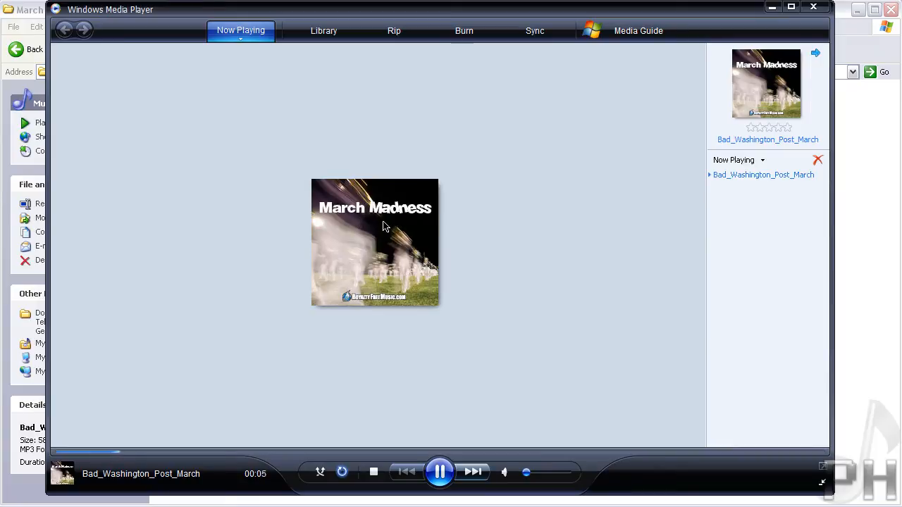
mouse_move(426, 165)
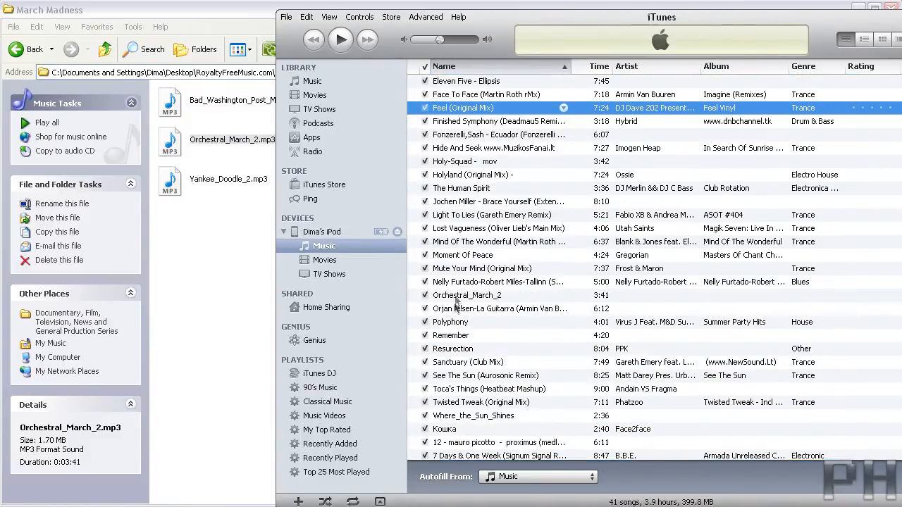
right_click(467, 295)
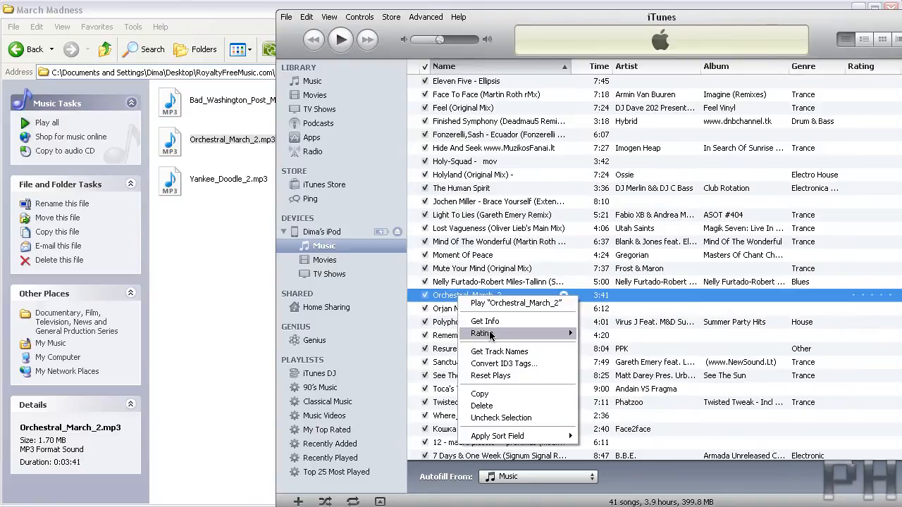
click(485, 322)
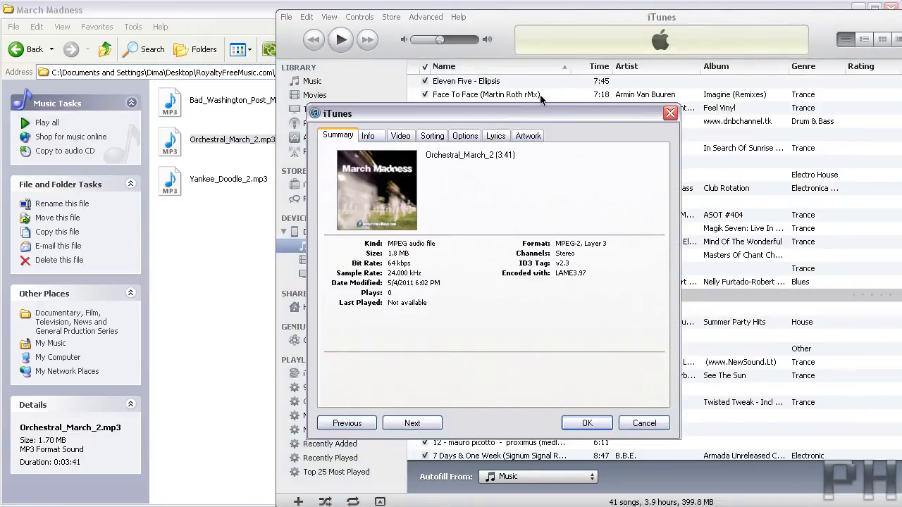
mouse_move(465, 176)
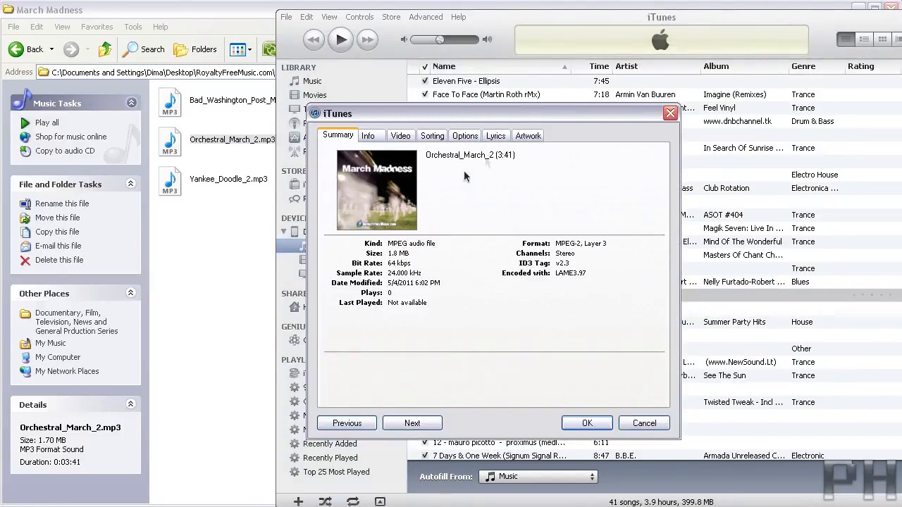
click(528, 136)
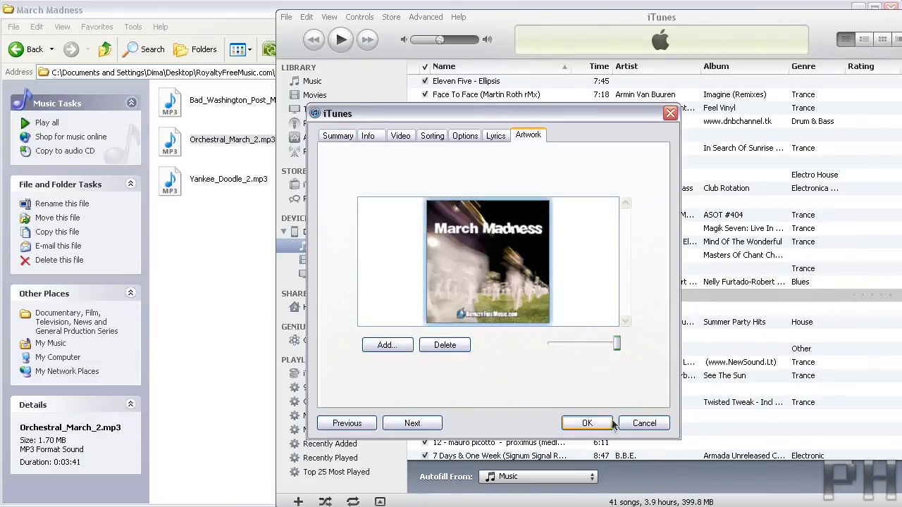
click(587, 423)
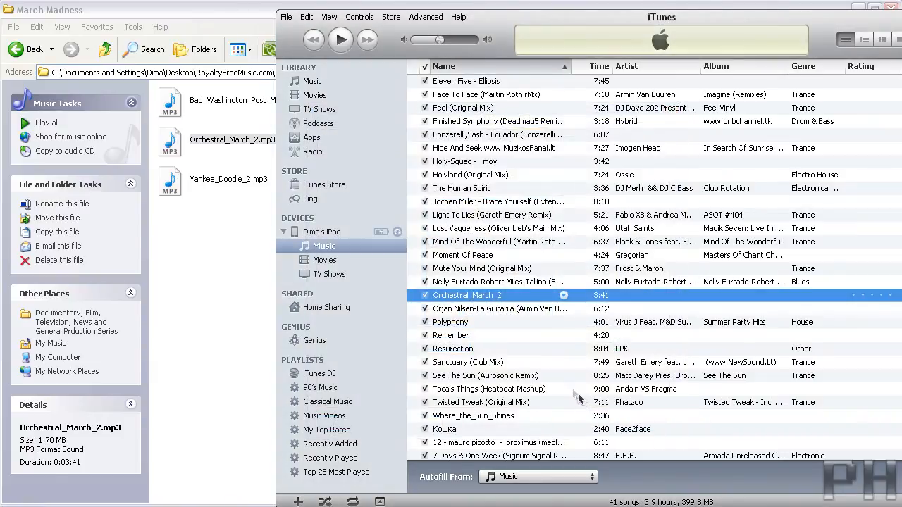